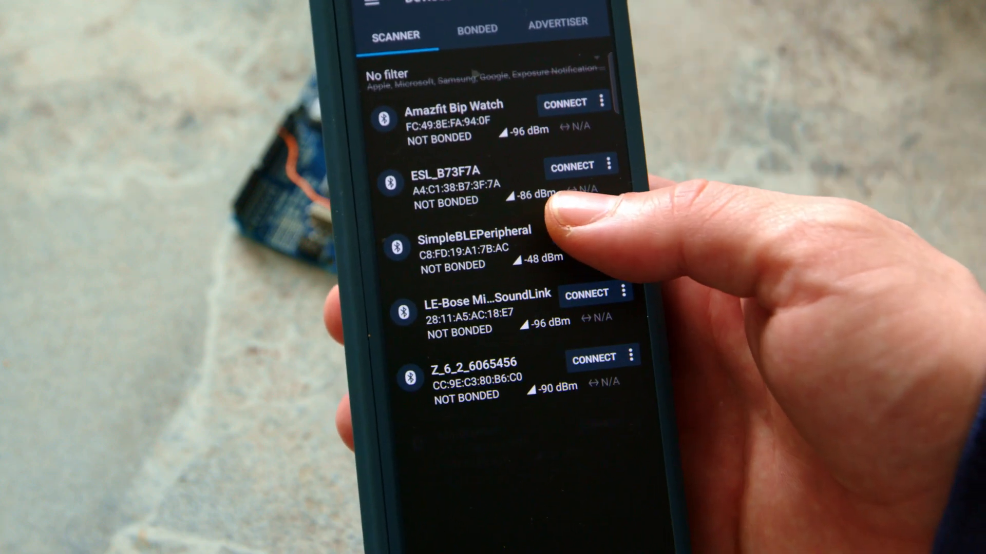
# Connect nRF Connect to the SimpleBLEPeripheral board to list its services.
pyautogui.click(566, 243)
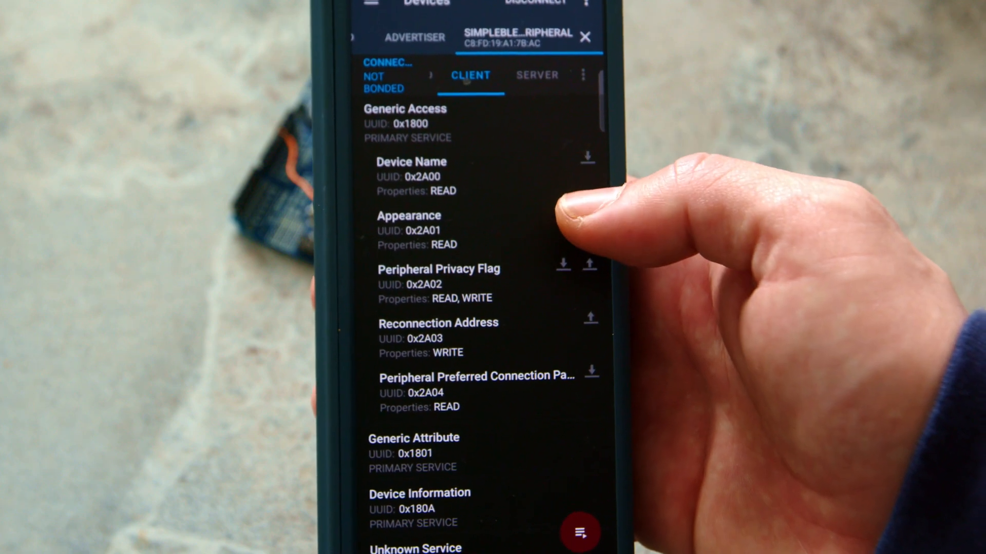
# Scroll to Unknown Service 0xFFE0 and confirm FFE1 notifications are enabled.
pyautogui.click(586, 155)
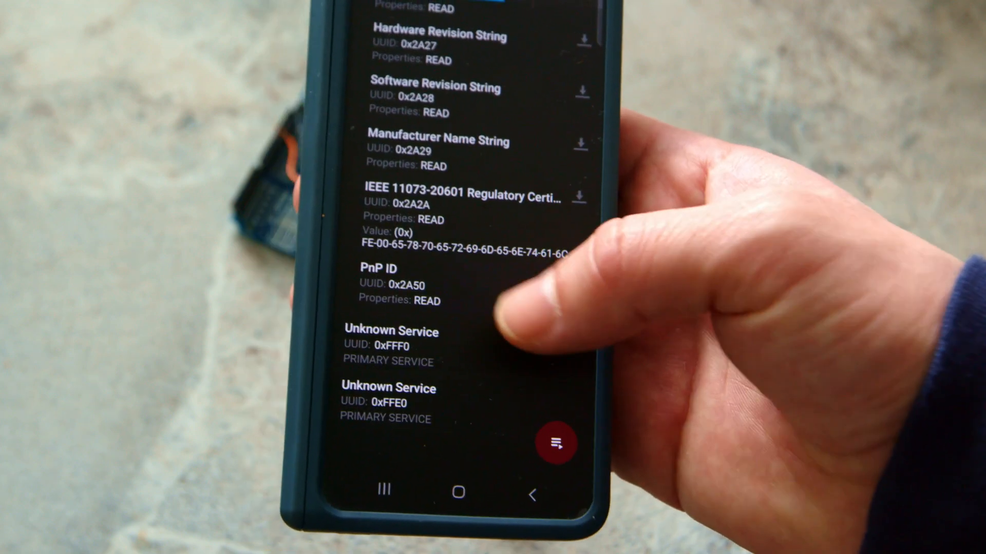
pyautogui.scroll(-3)
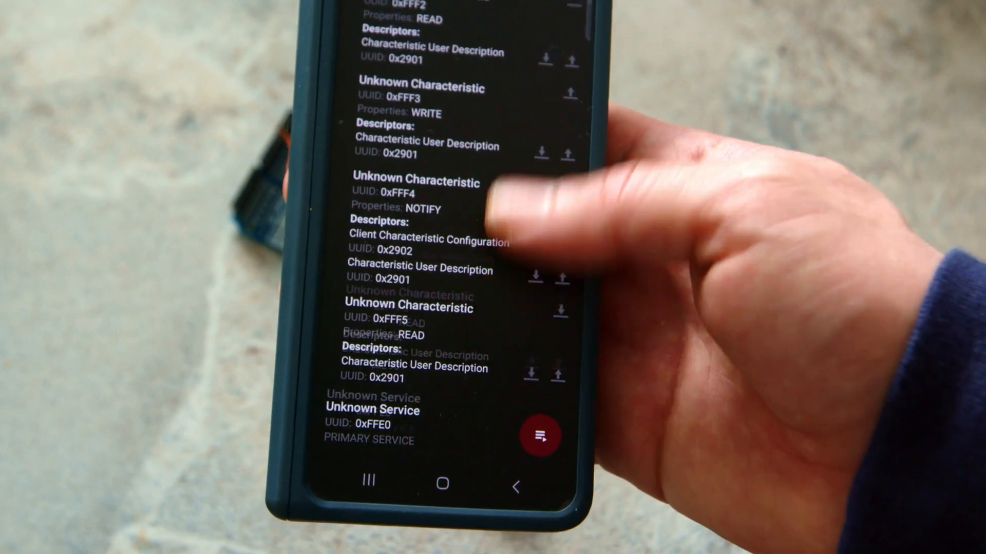
pyautogui.scroll(-3)
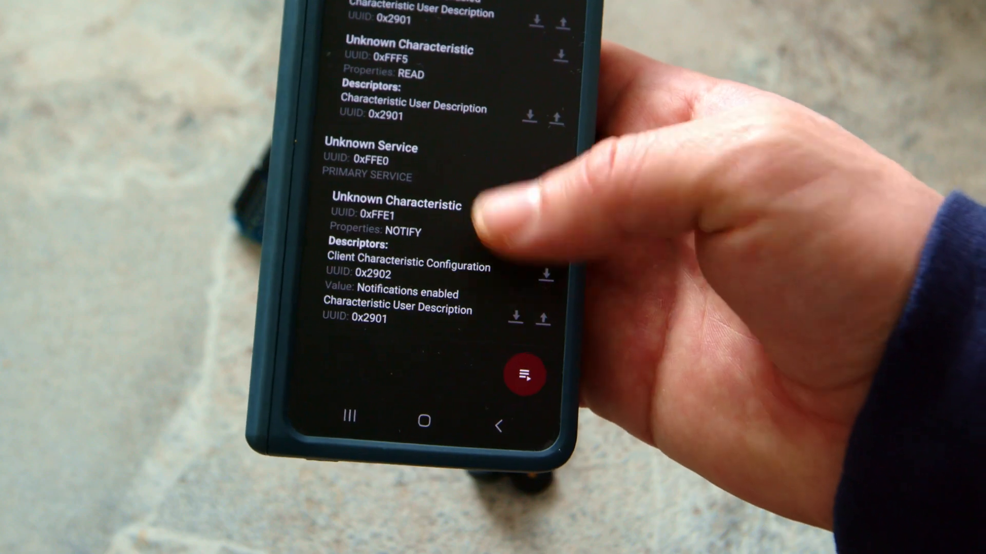
pyautogui.scroll(-3)
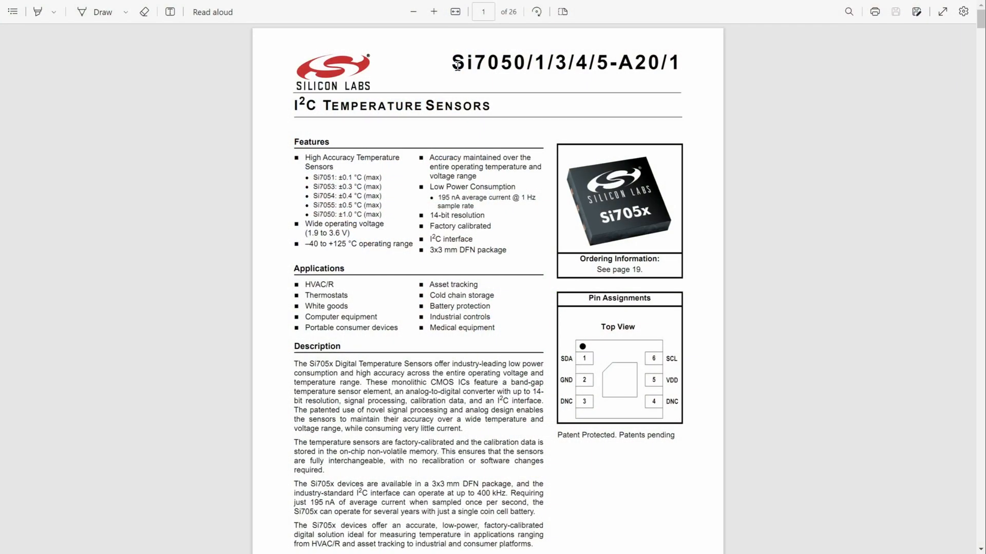
# Close the Si705x datasheet and open the SensorTag example project folder.
pyautogui.doubleClick(470, 63)
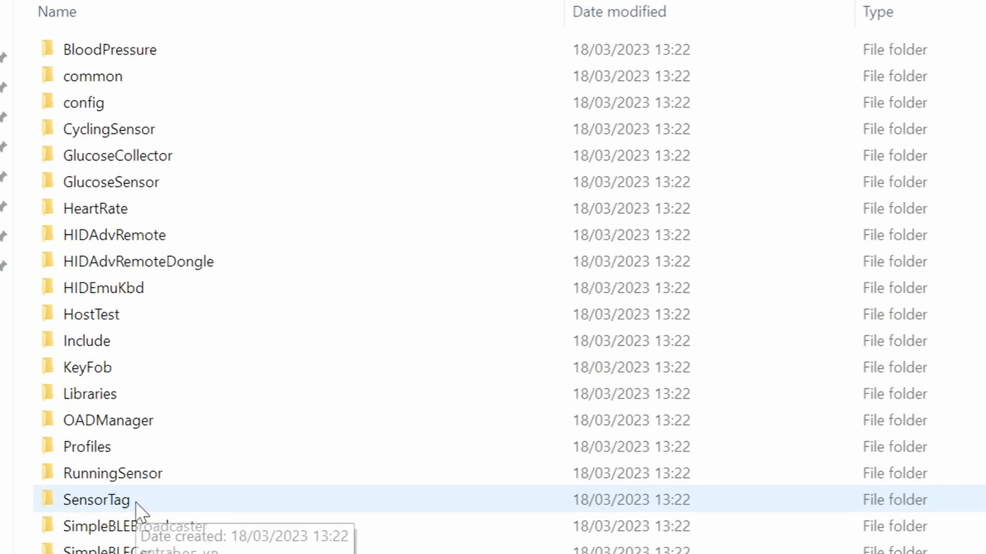
pyautogui.doubleClick(95, 500)
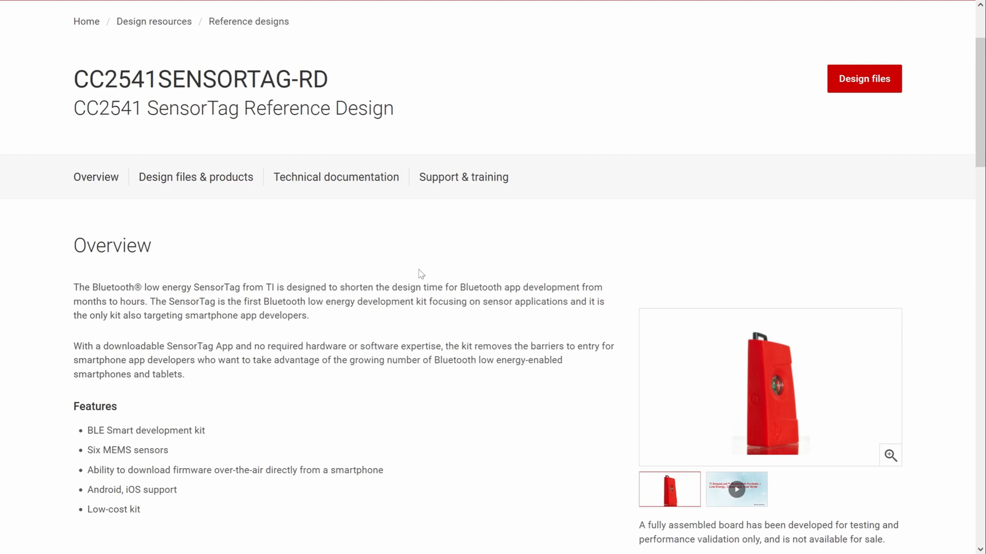
# Review the CC2541 SensorTag design files, then run upload.bat to flash SensorTag firmware.
pyautogui.scroll(-3)
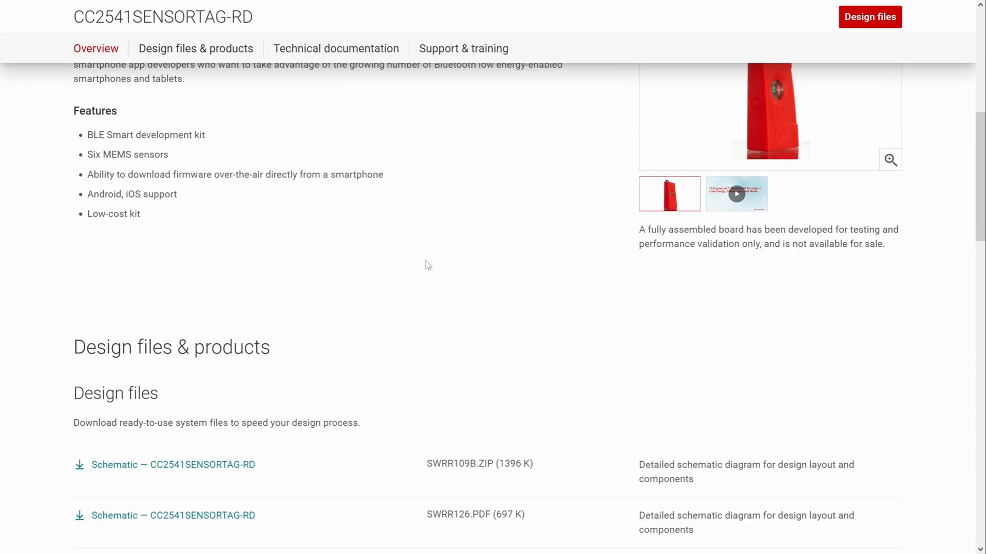
pyautogui.scroll(-3)
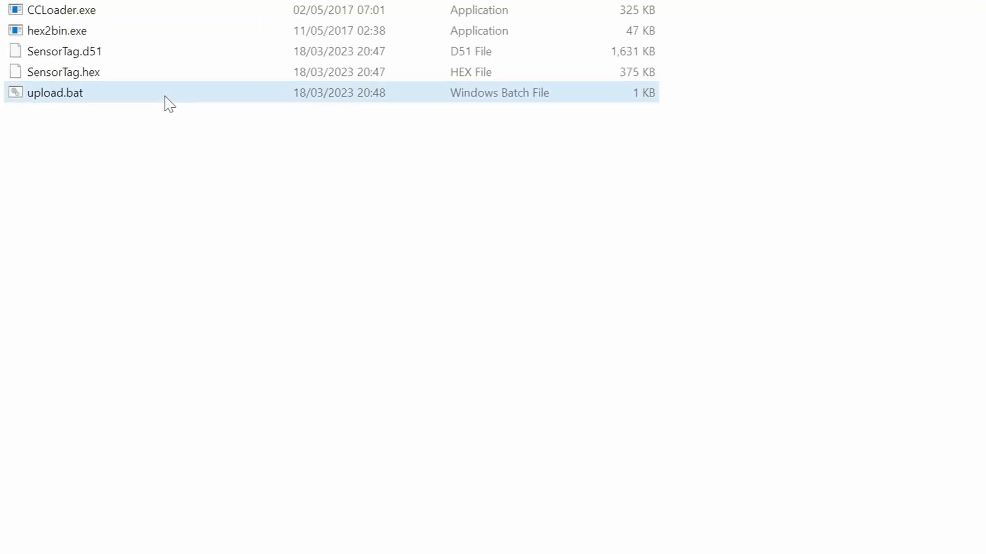
pyautogui.doubleClick(56, 93)
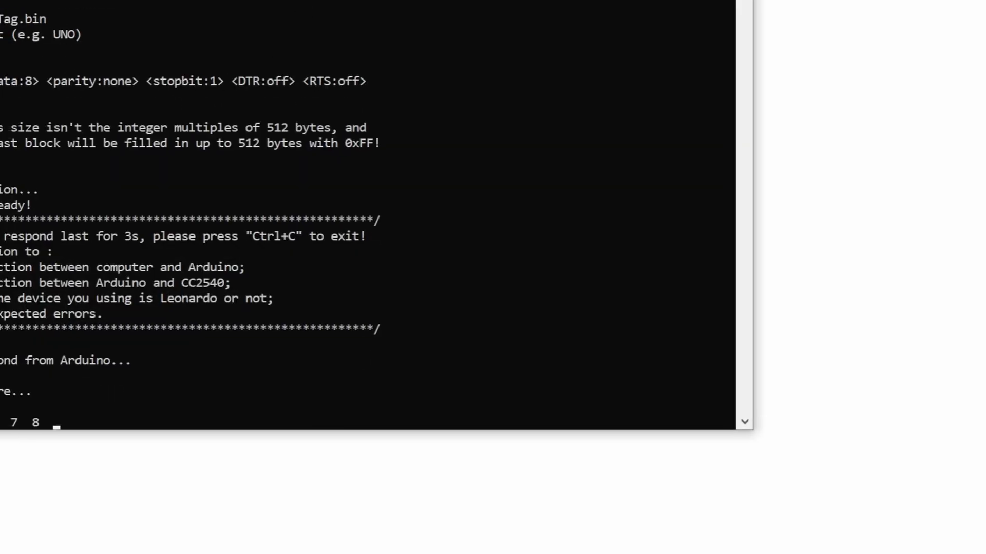